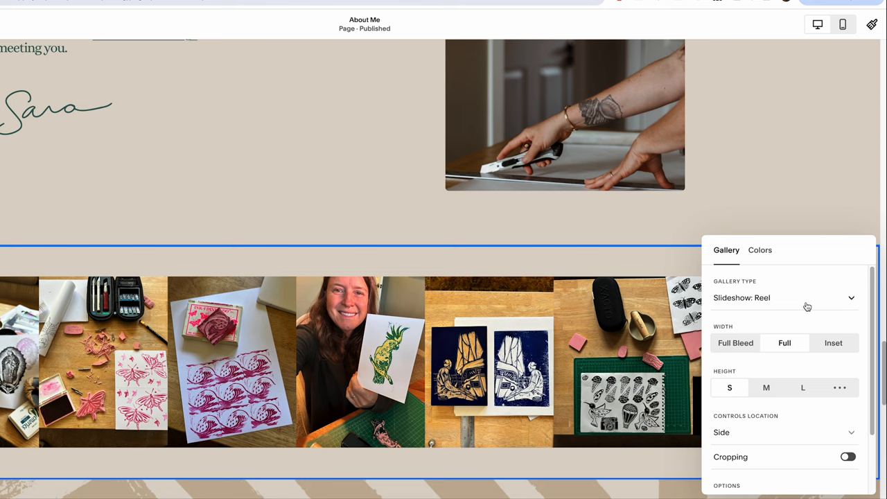
- Scroll the Custom CSS to the new 10px left-margin rule for reel gallery images
scroll(down, 3)
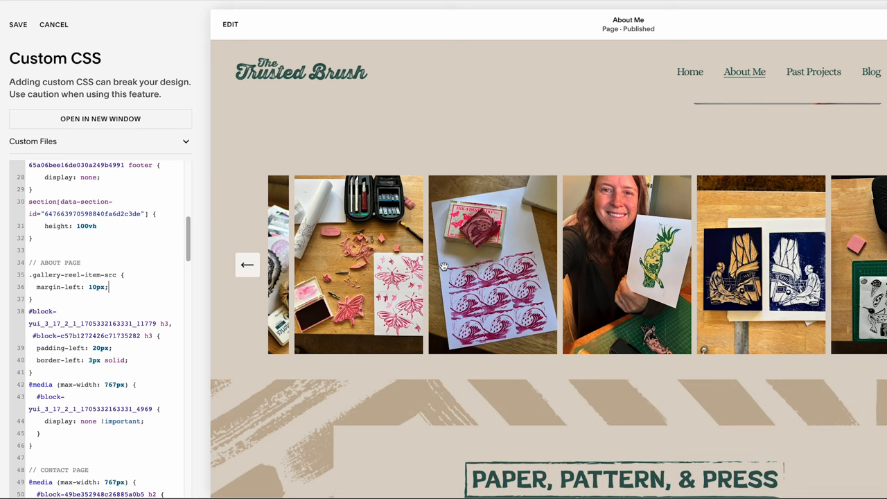
- Exit Custom CSS to the Pages list and open the Squarespace ID Finder store listing
click(100, 118)
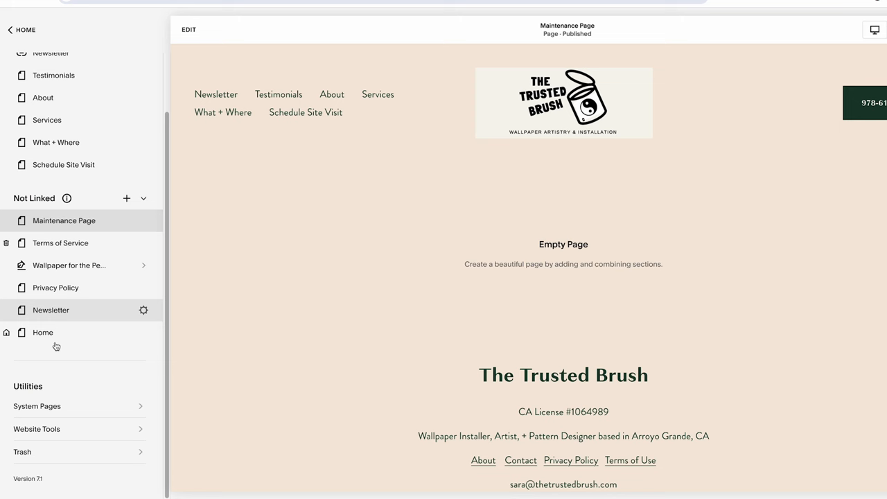
click(37, 429)
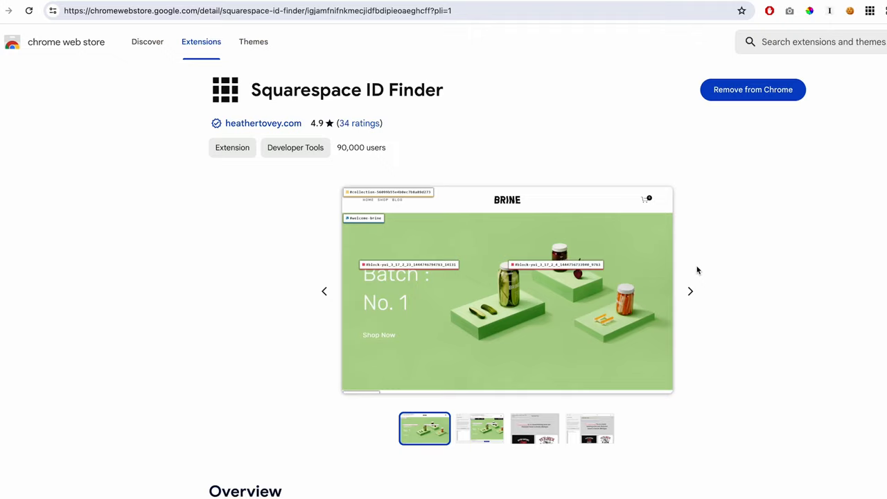
mouse_move(279, 113)
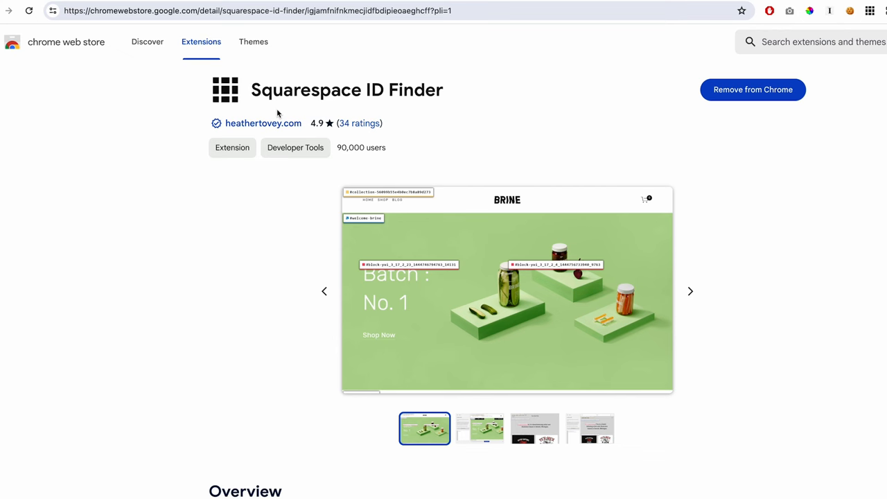
- Leave the ID Finder listing and return to the Squarespace editor on the Home page
click(535, 432)
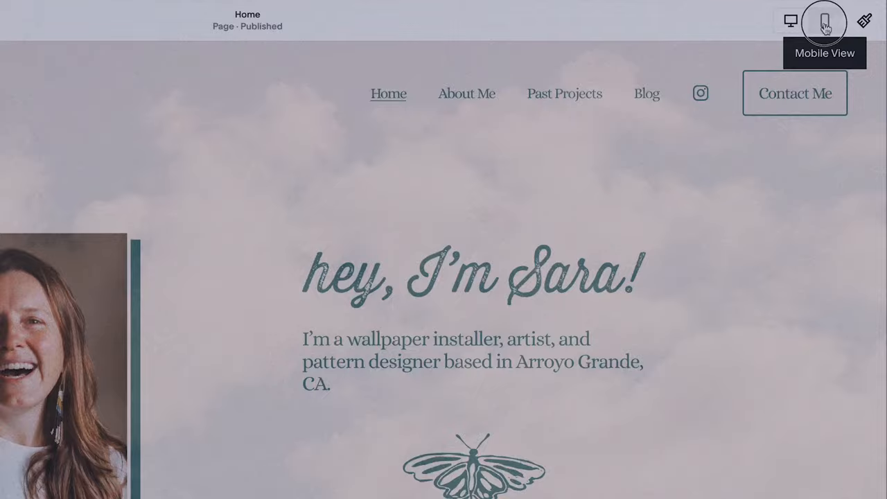
- Switch the Home page editor to Mobile View to preview the phone layout
click(821, 22)
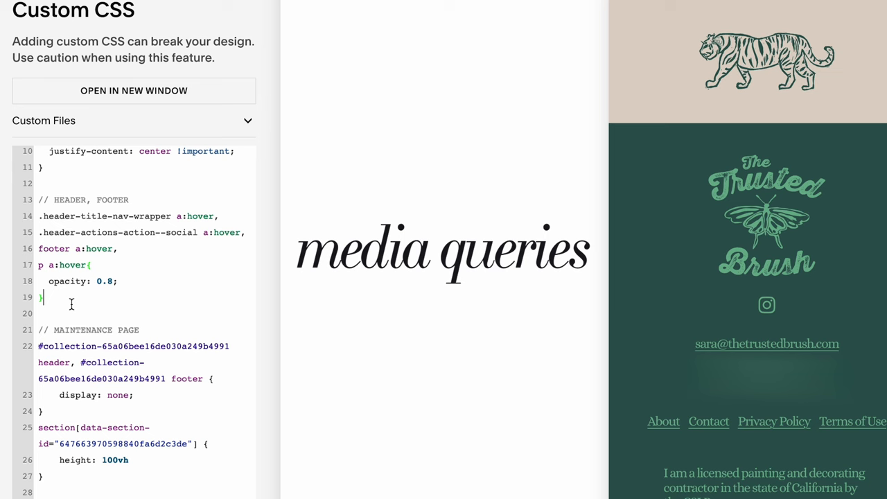
text(@media screen and (max-width: 767px) {)
text(text-align: center;)
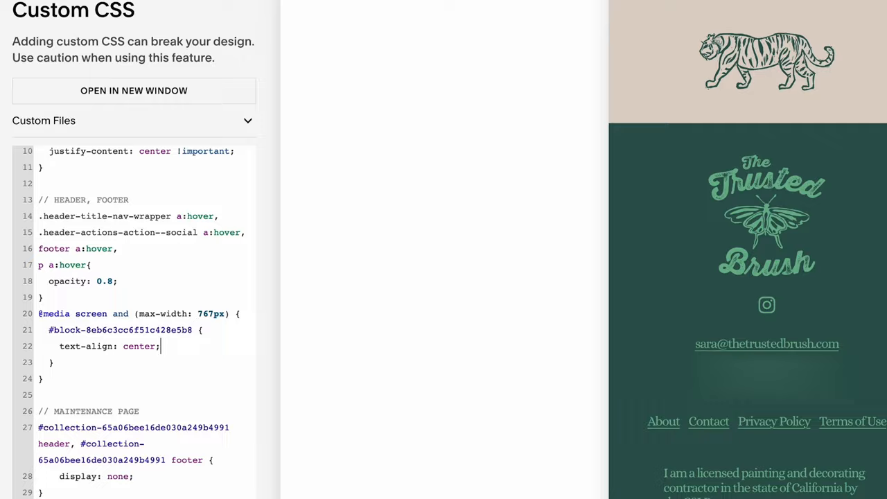